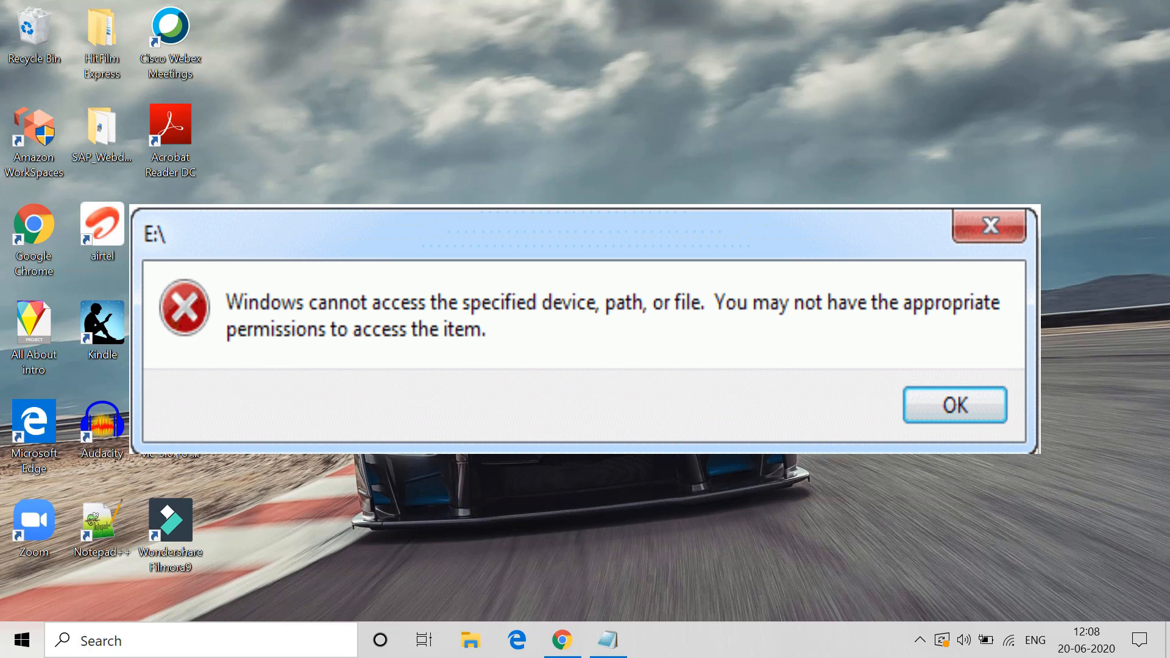
# Acknowledge the access-denied error for drive E: and return to the desktop.
pyautogui.click(955, 405)
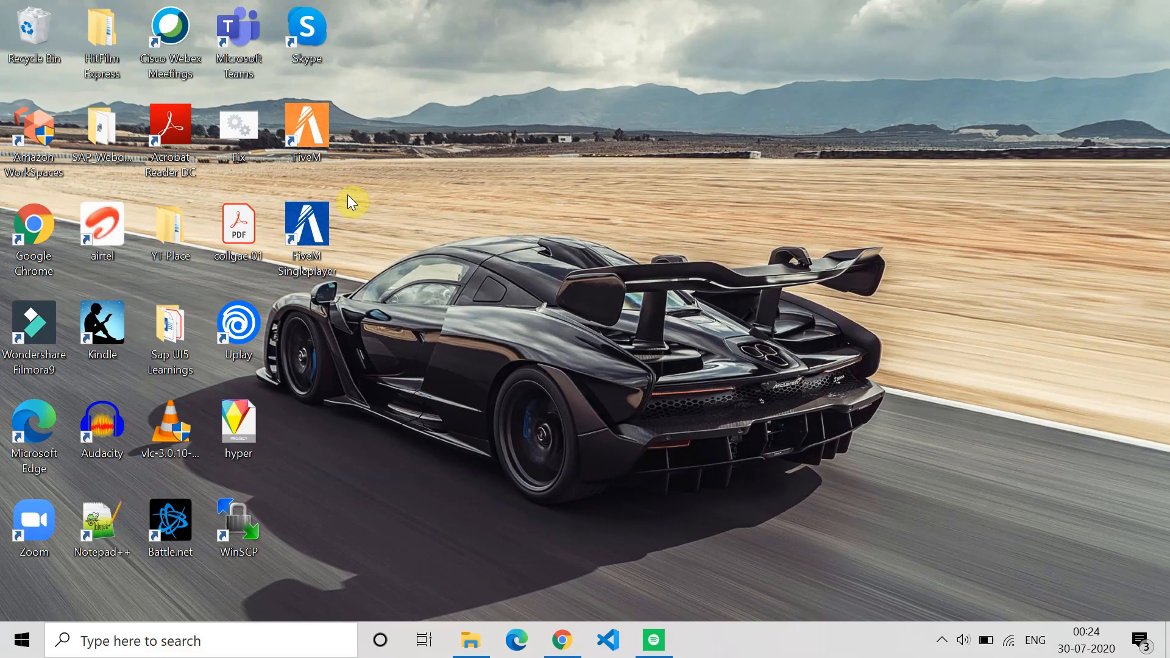
# Show the Security permissions of the collgae 01 PDF for the personal user account.
pyautogui.click(237, 225)
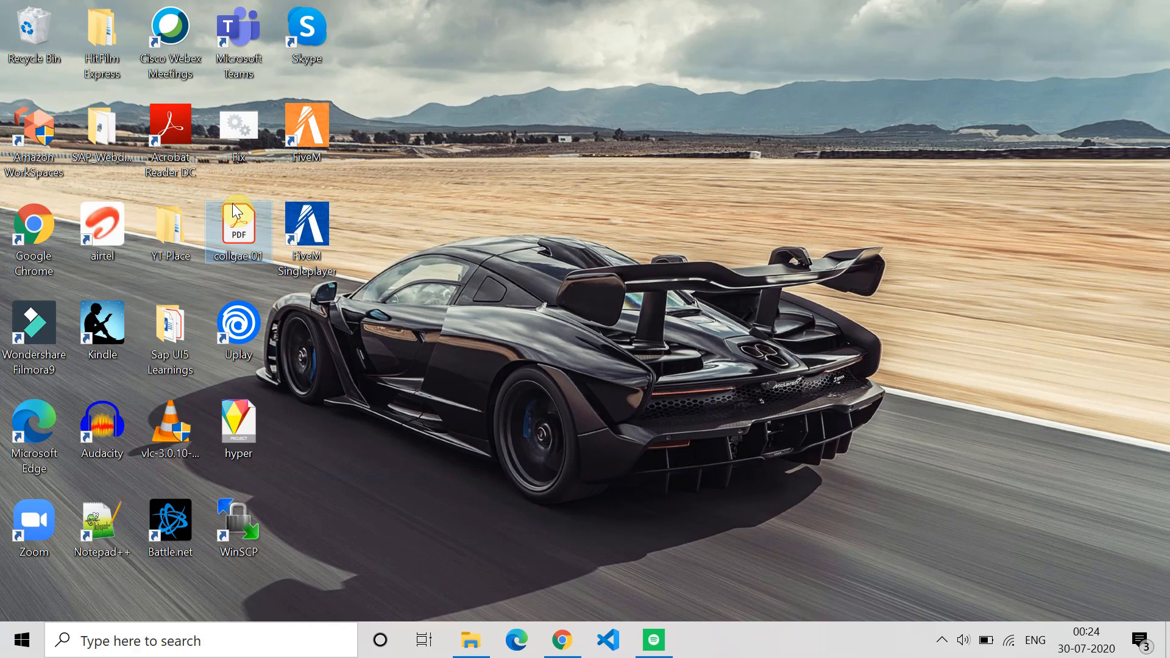
pyautogui.rightClick(237, 224)
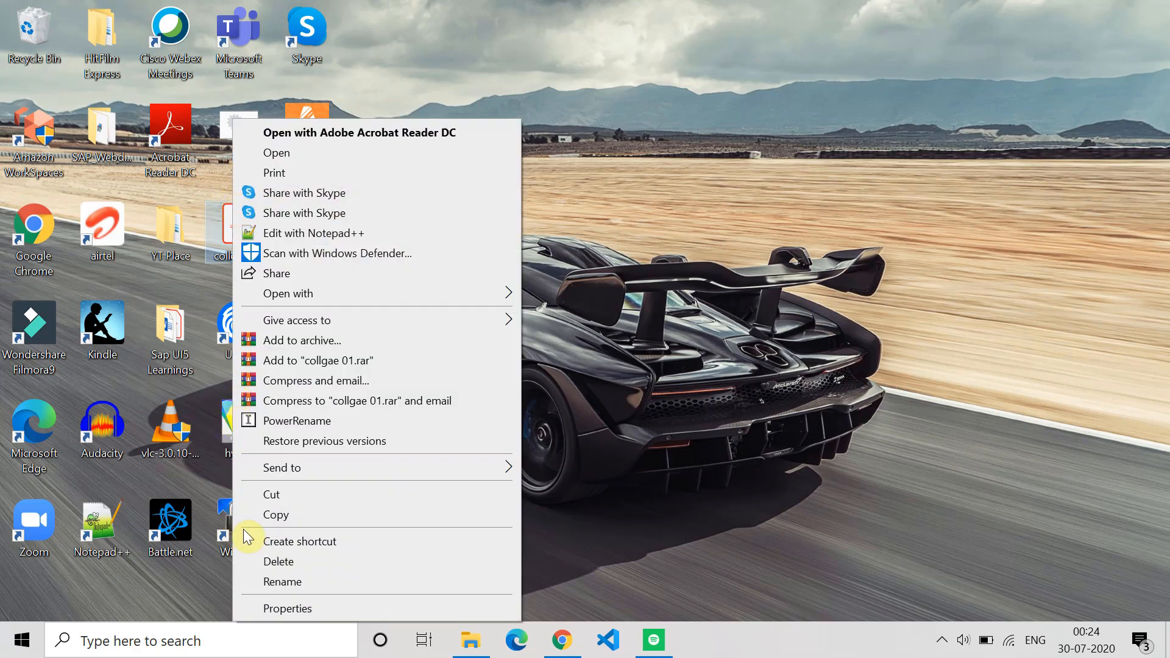
pyautogui.click(288, 609)
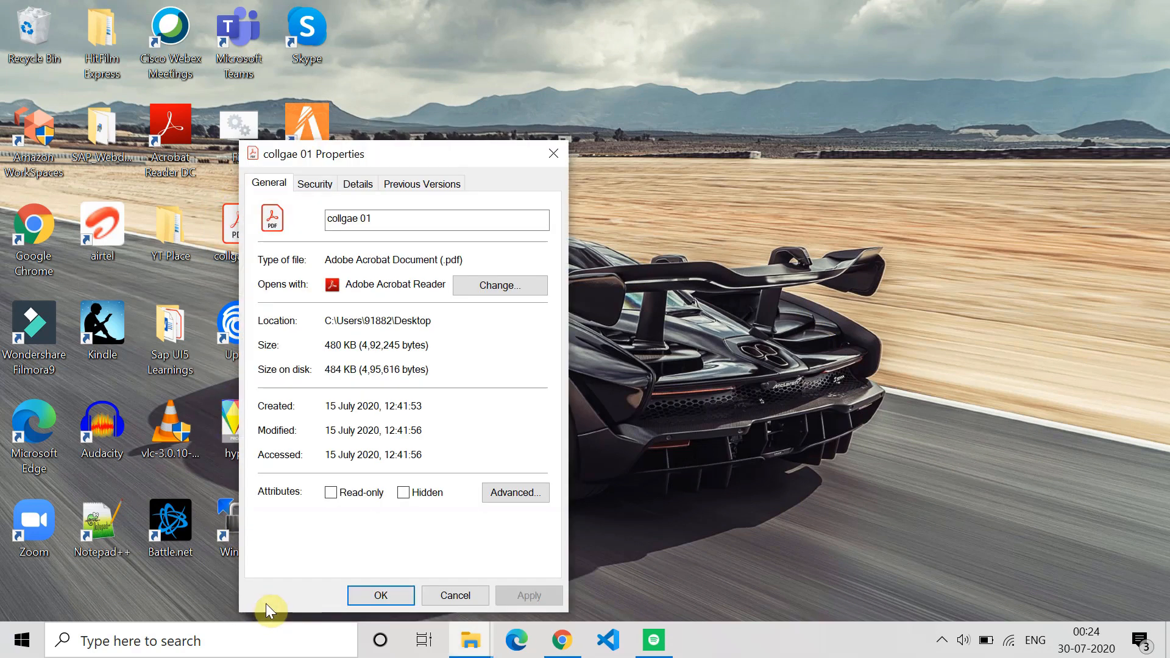
pyautogui.moveTo(341, 197)
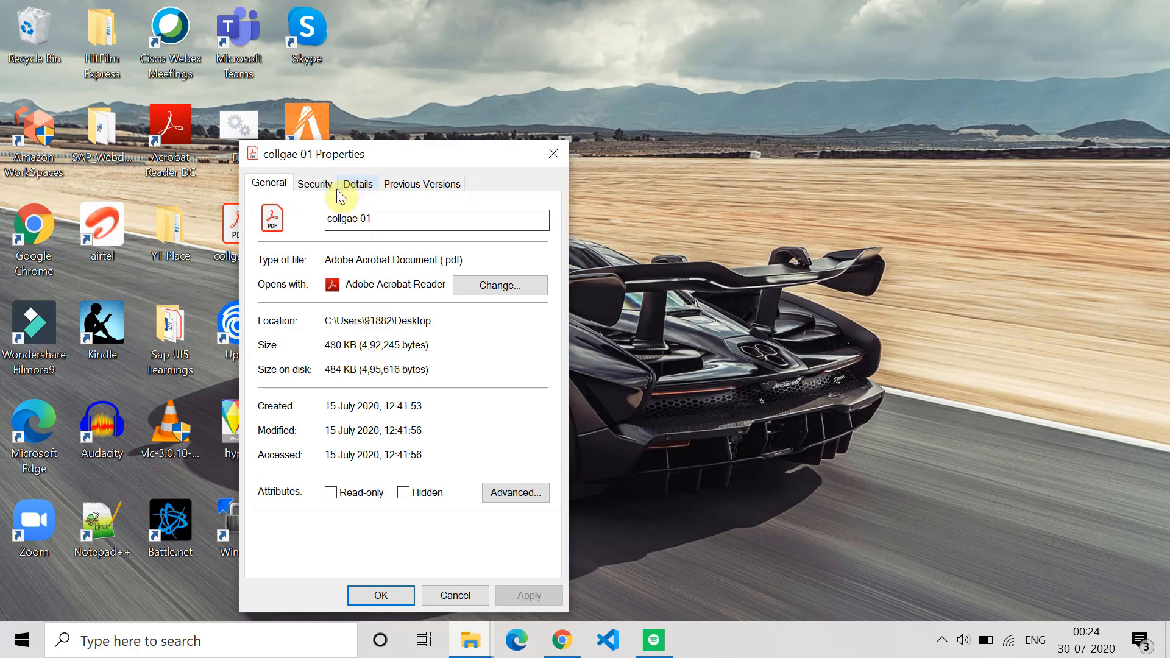
pyautogui.click(314, 184)
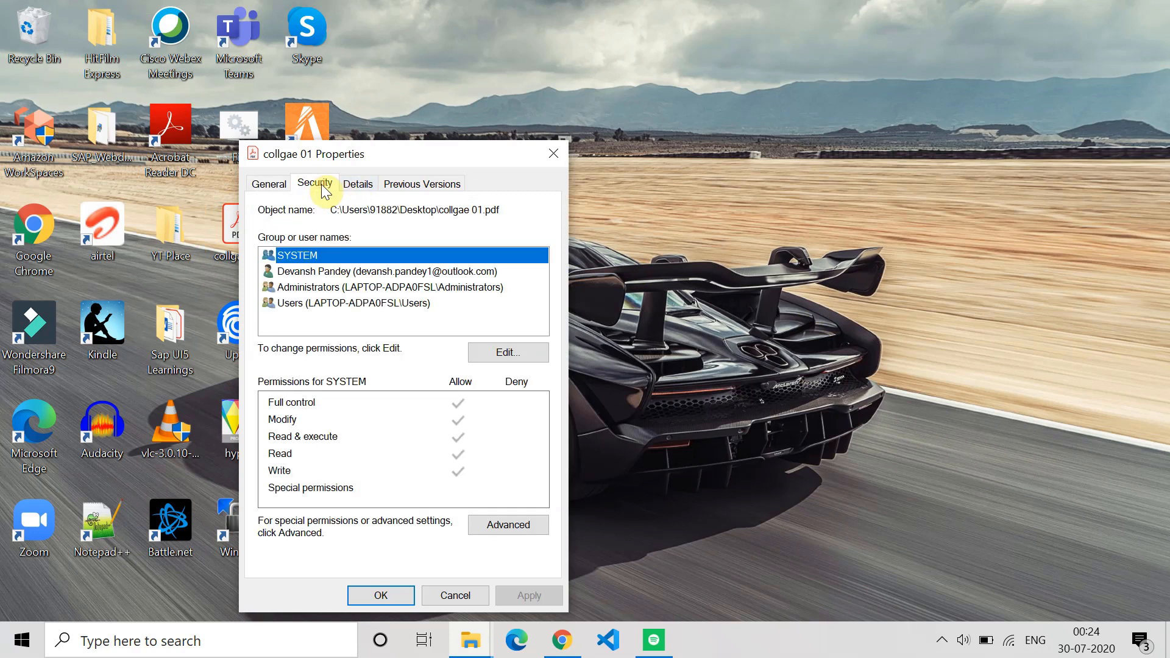
pyautogui.moveTo(331, 317)
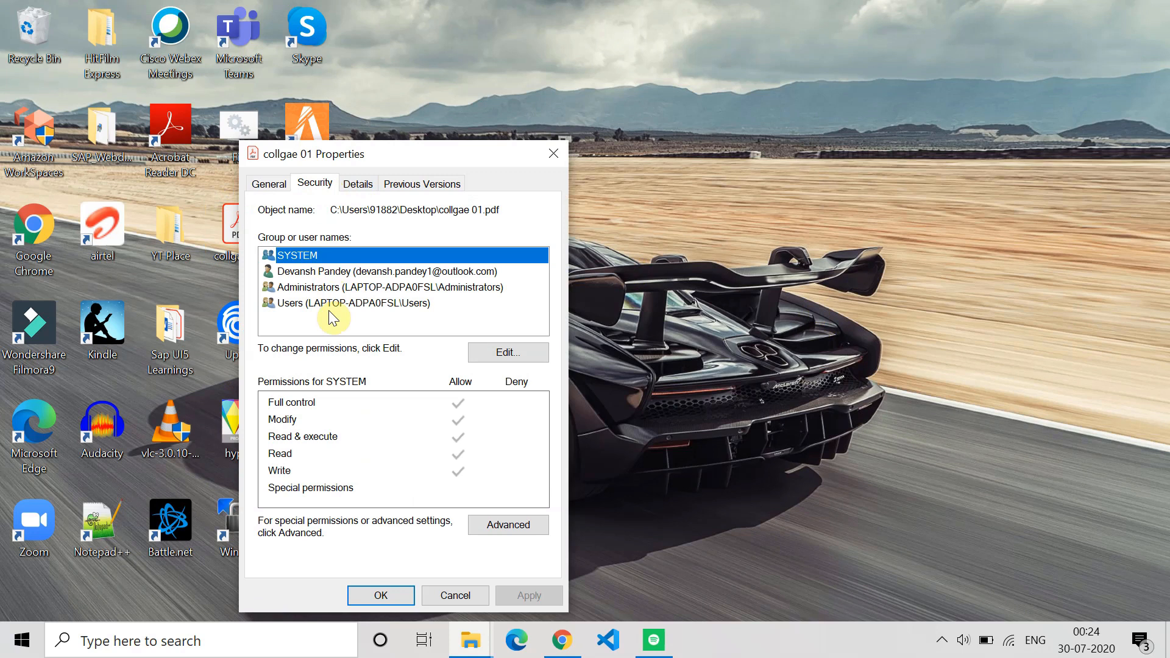
pyautogui.click(388, 271)
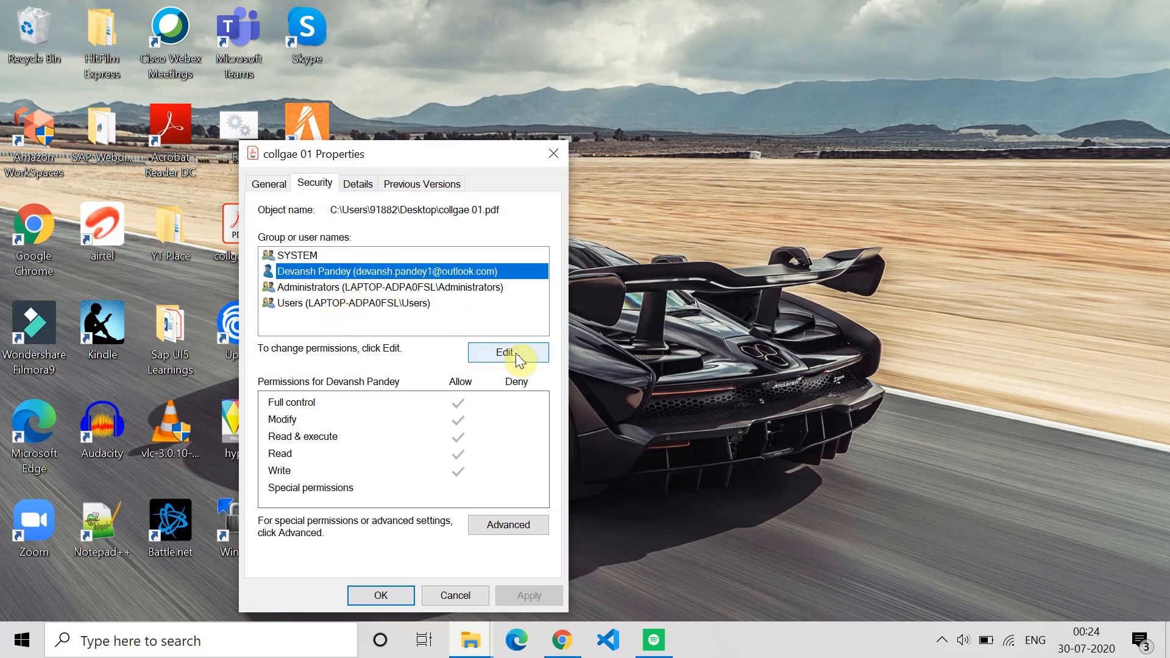
pyautogui.click(508, 352)
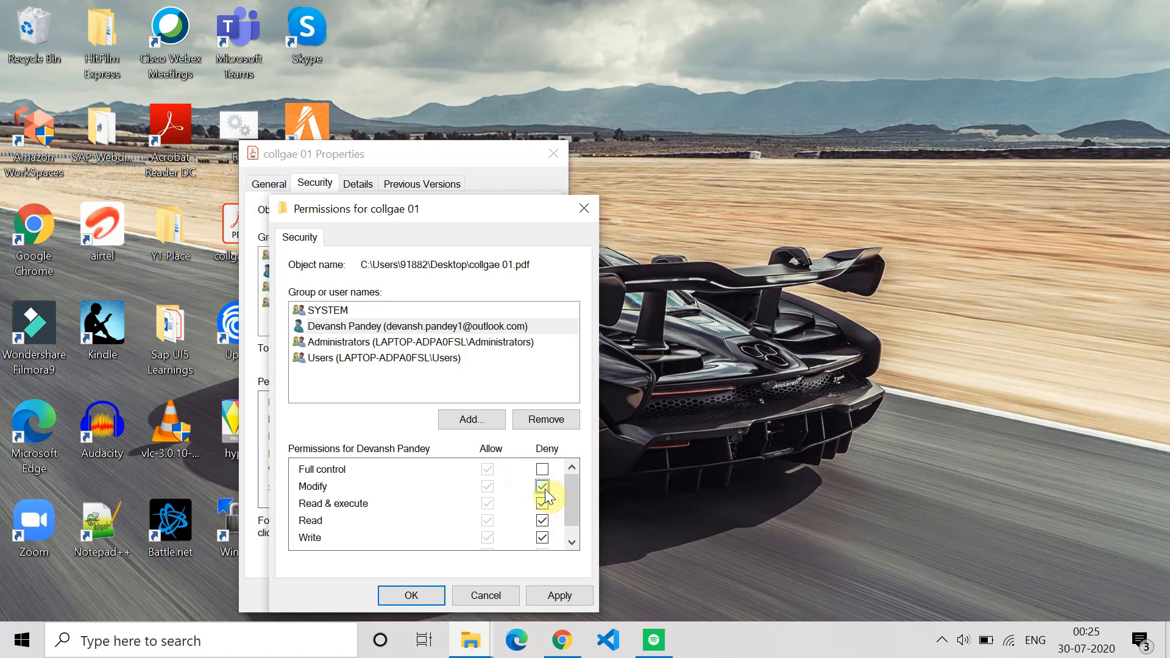
pyautogui.click(542, 486)
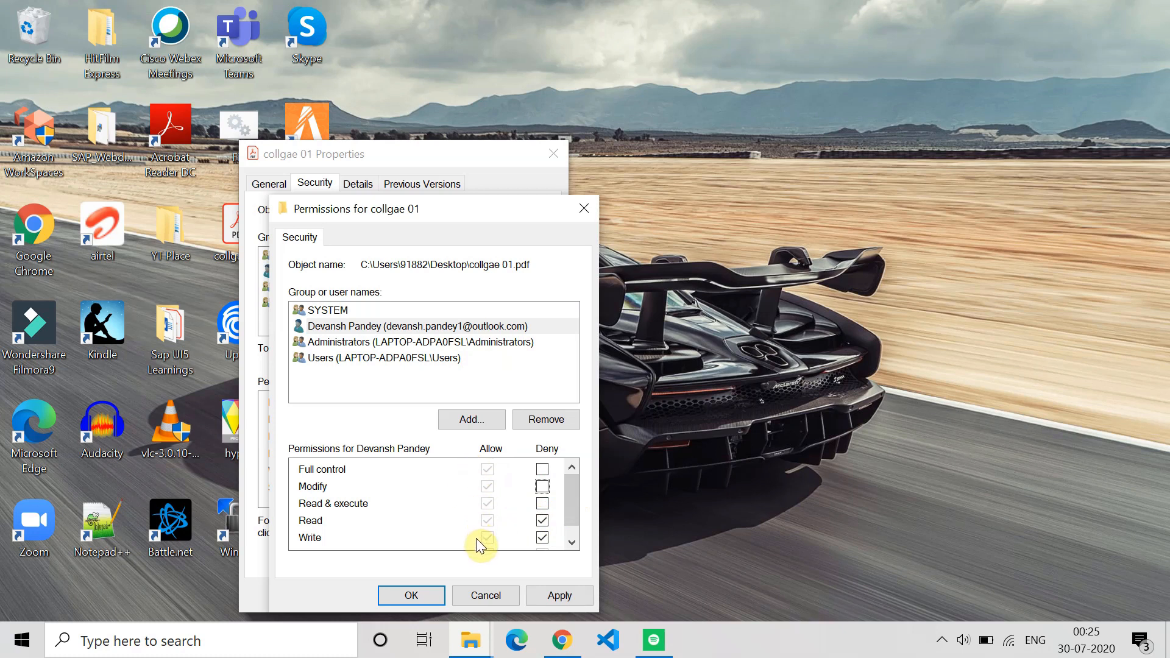
pyautogui.click(542, 537)
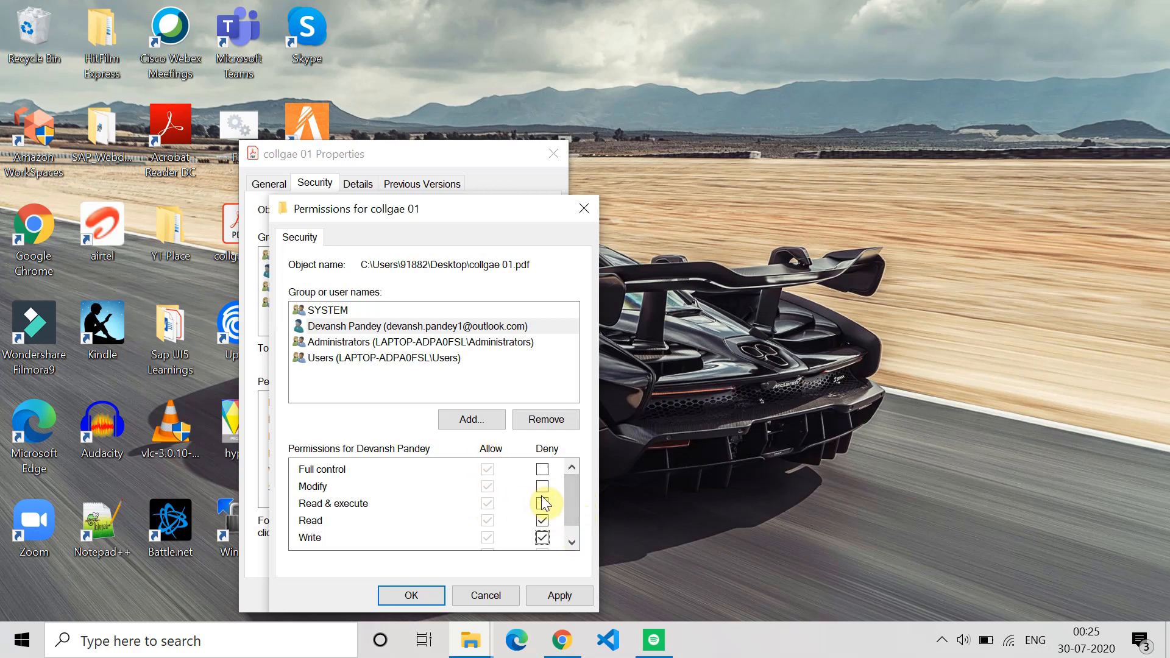
pyautogui.click(542, 503)
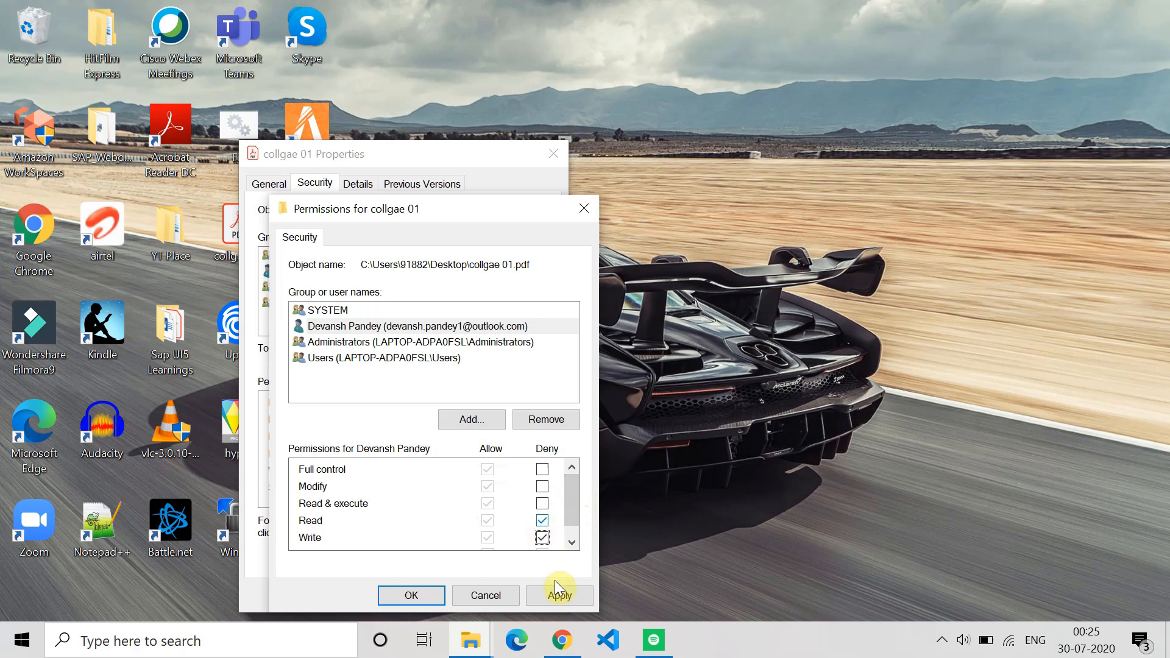
pyautogui.click(559, 596)
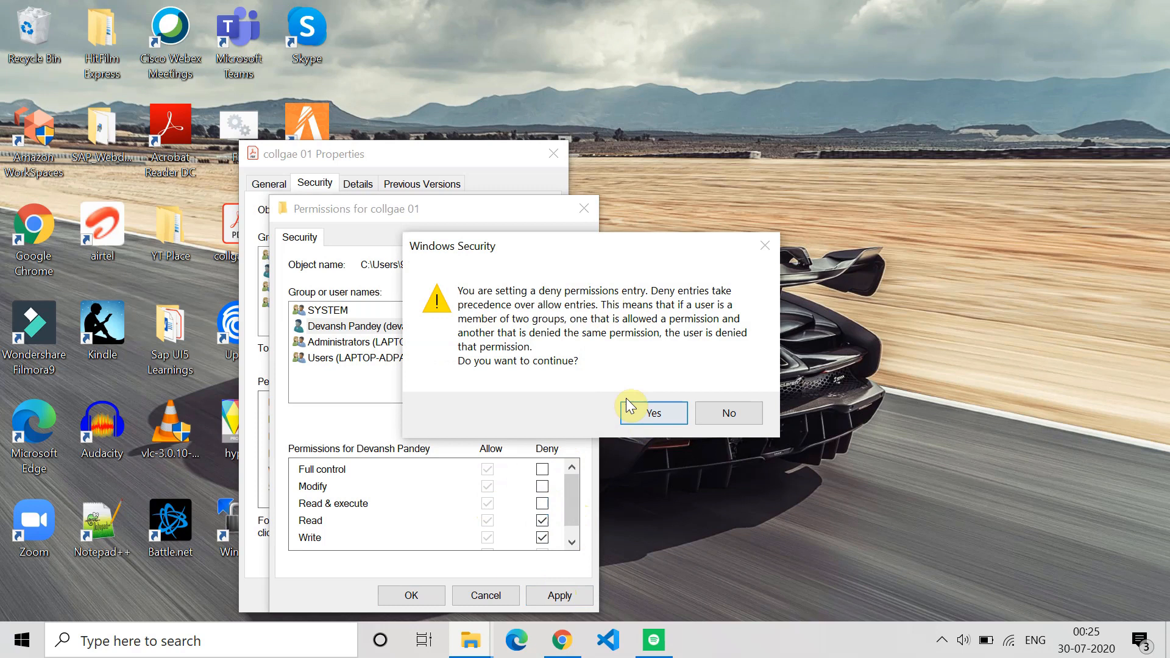
pyautogui.moveTo(728, 413)
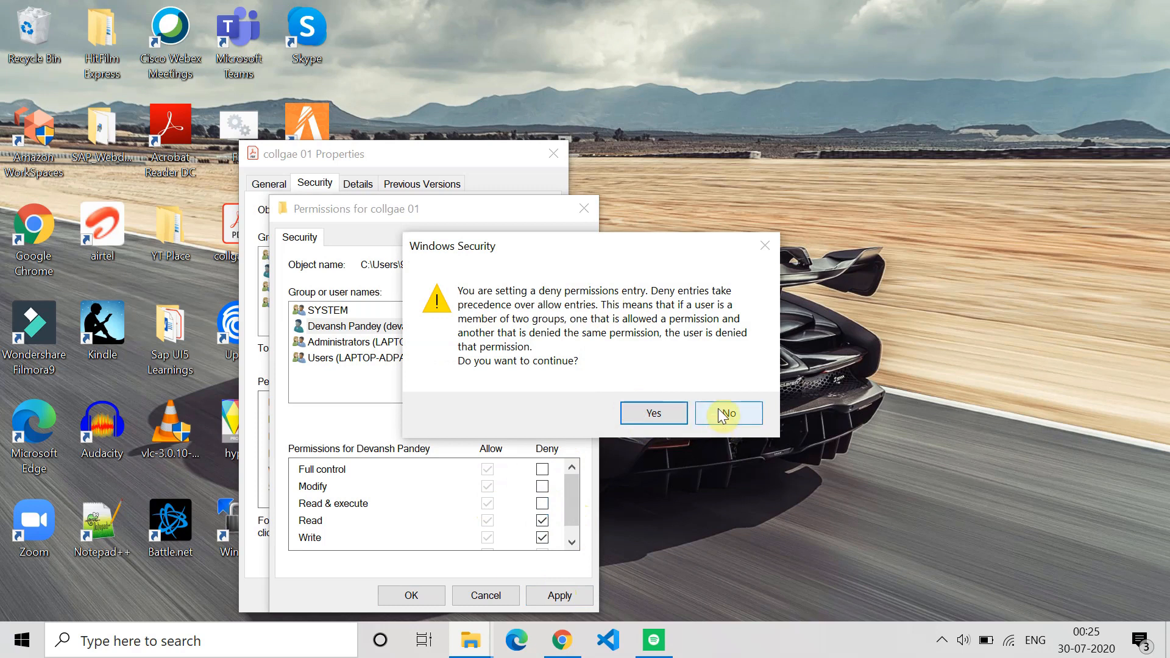
pyautogui.click(727, 414)
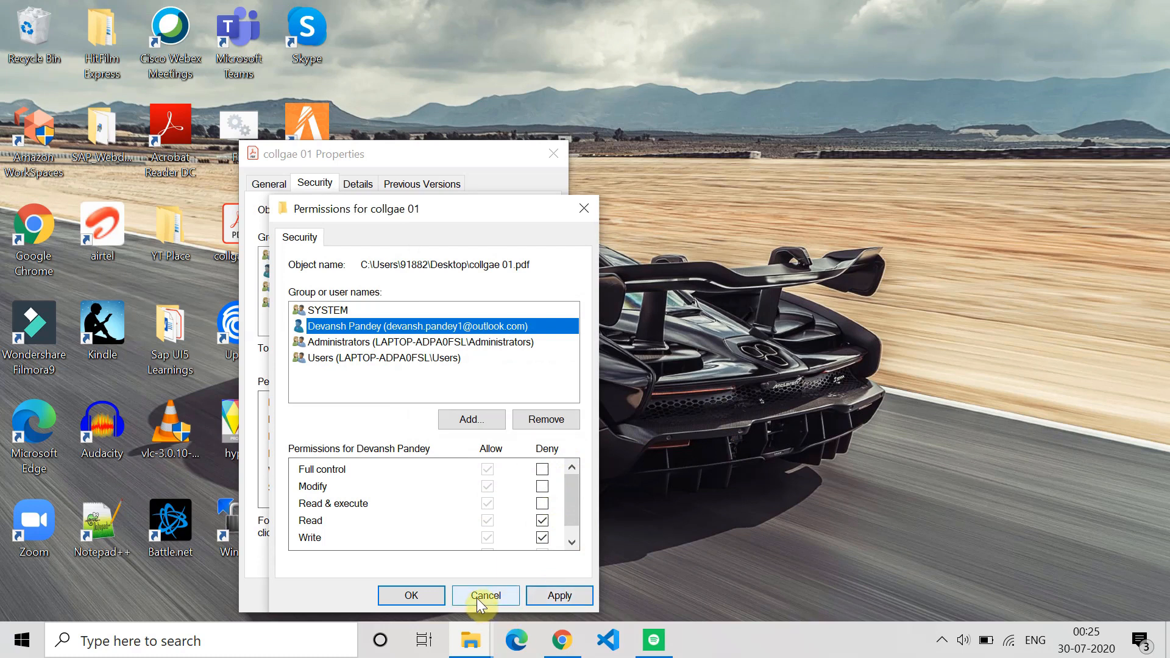
pyautogui.click(485, 596)
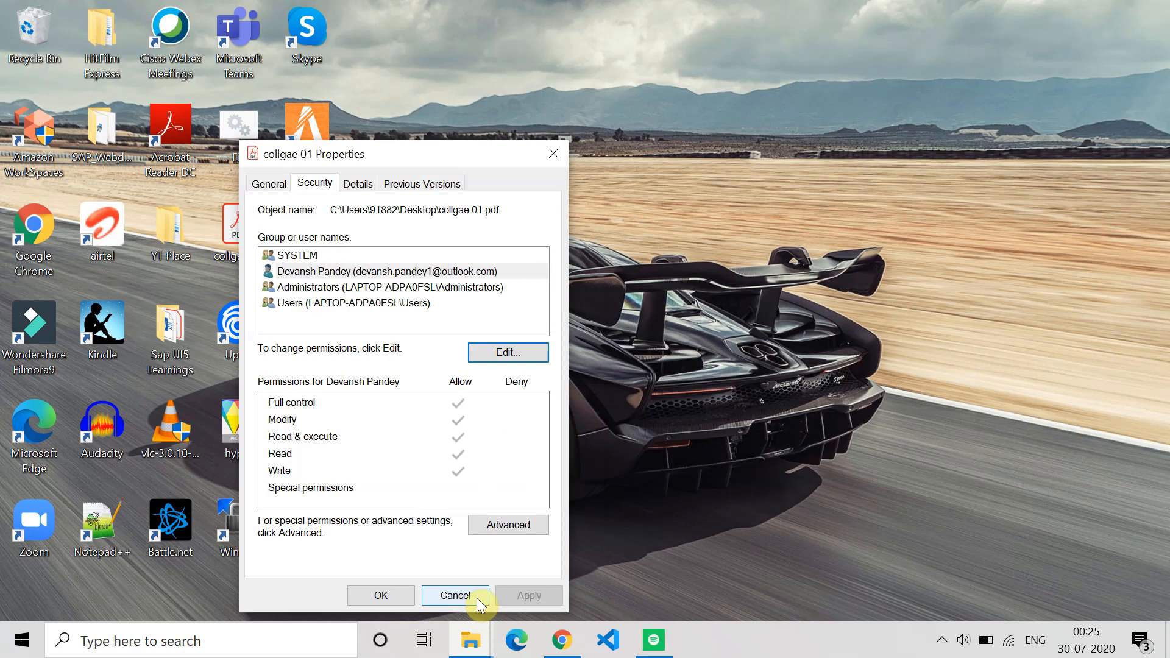
# Cancel the permissions, reopen collgae 01's properties and follow its Location path to the Desktop folder.
pyautogui.click(455, 596)
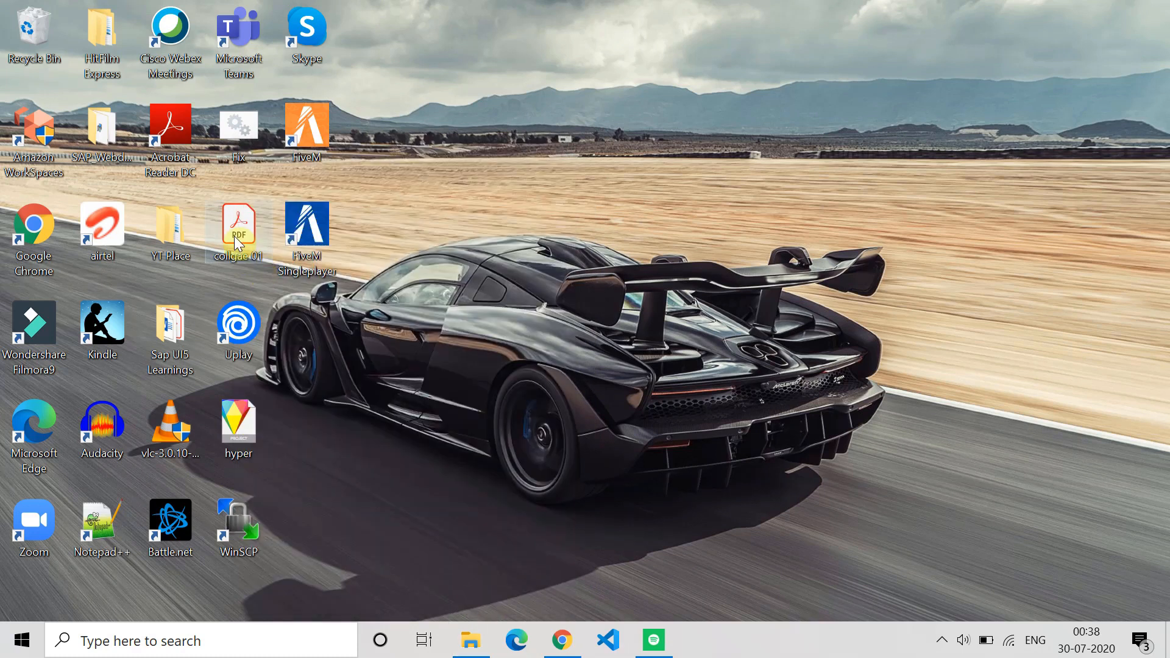
pyautogui.rightClick(239, 224)
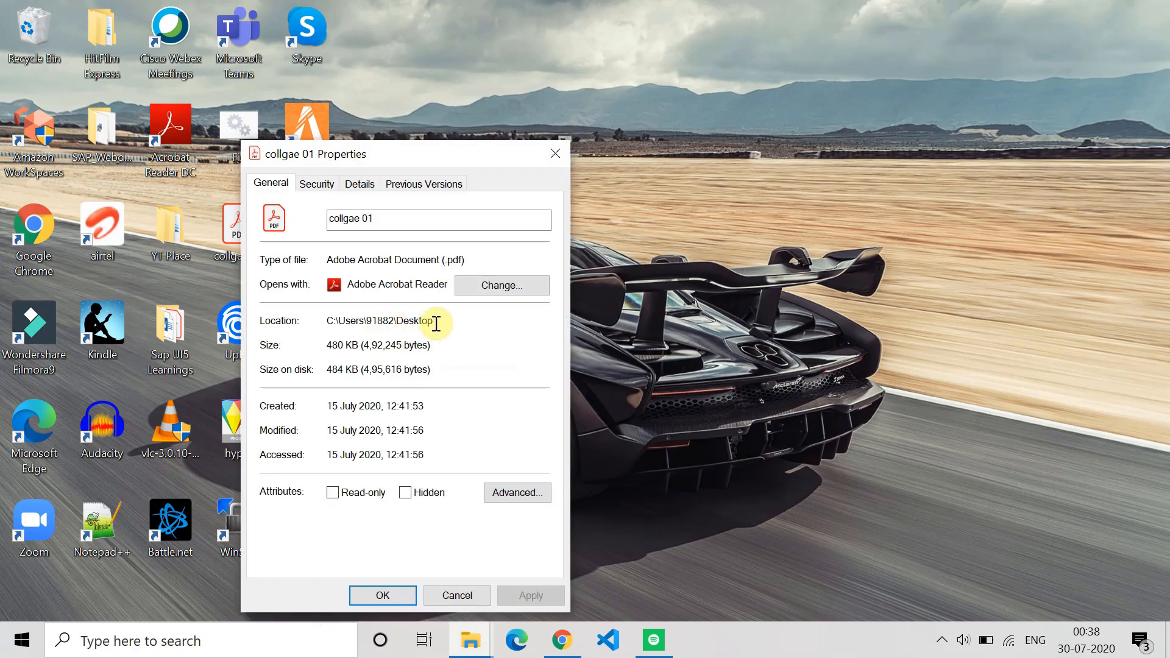
pyautogui.doubleClick(380, 320)
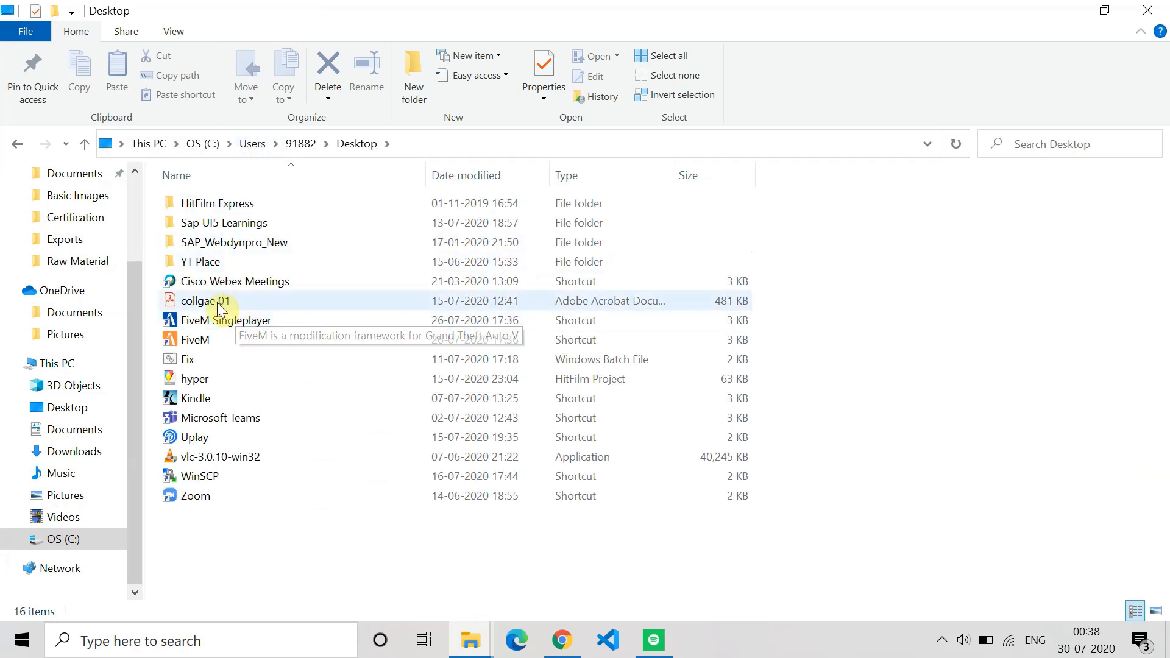
# Select the collgae 01 PDF (480 KB) in the Desktop folder under C:\Users\91882.
pyautogui.click(205, 299)
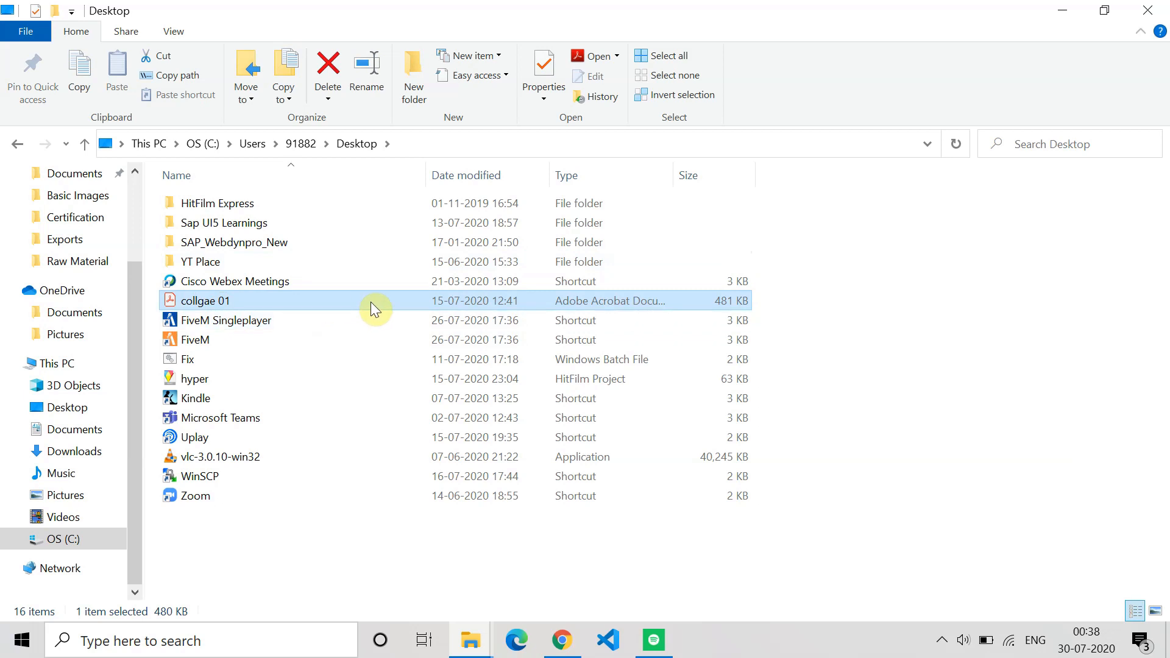
pyautogui.moveTo(373, 306)
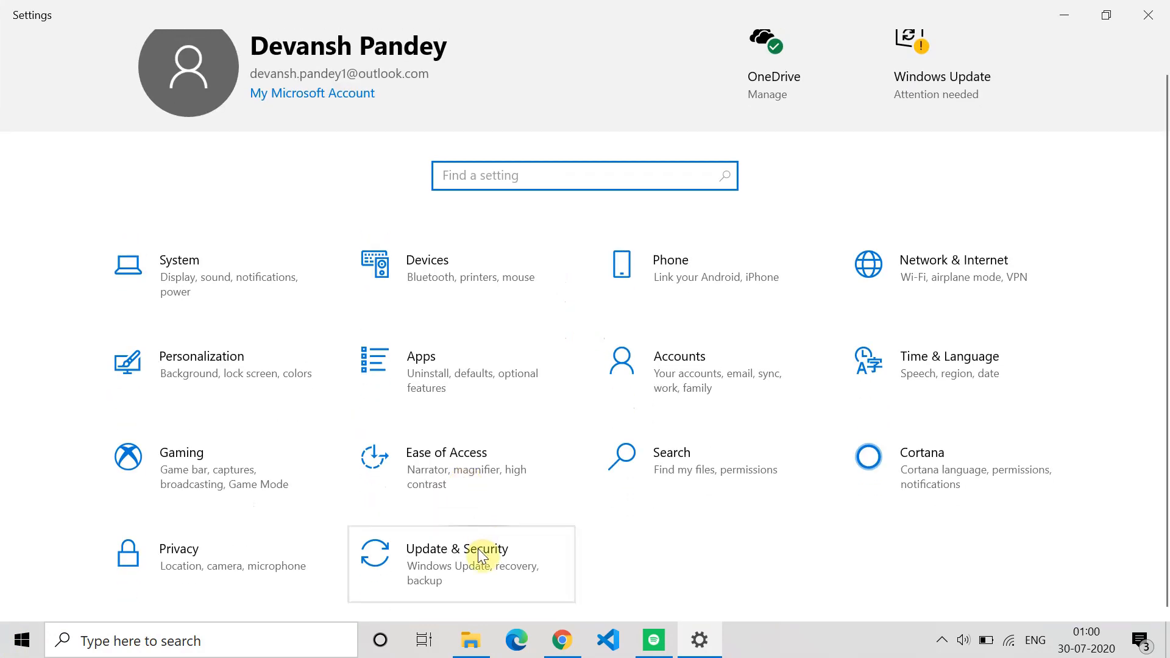
# Reach the Windows Security page via Update & Security in Settings.
pyautogui.click(456, 549)
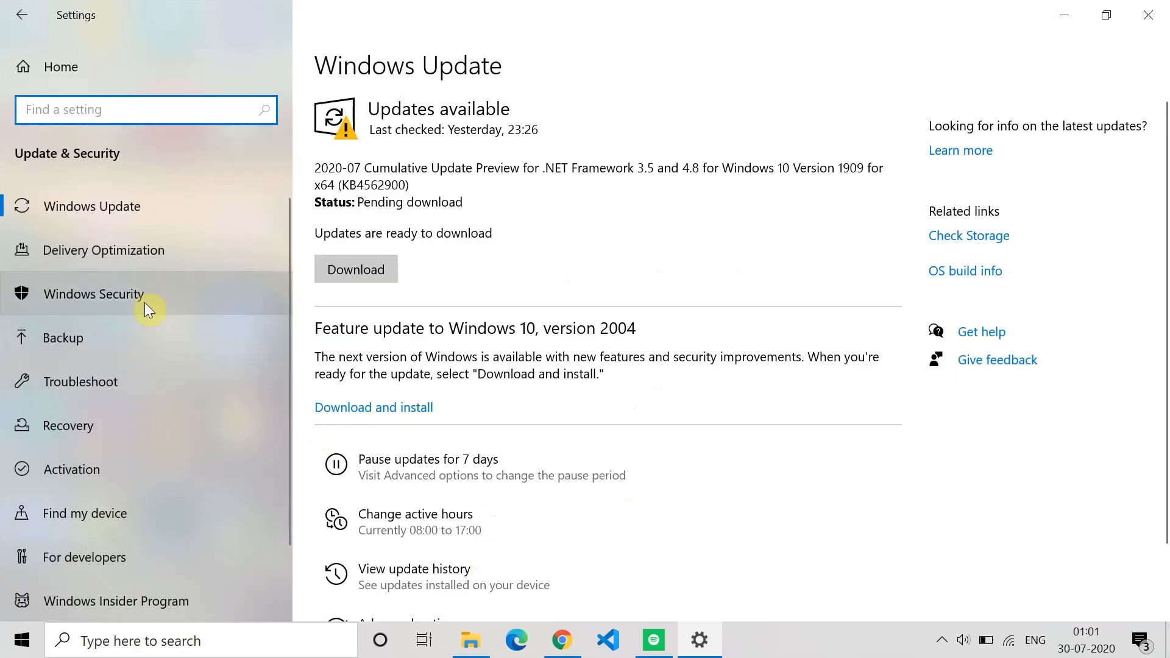
pyautogui.click(93, 294)
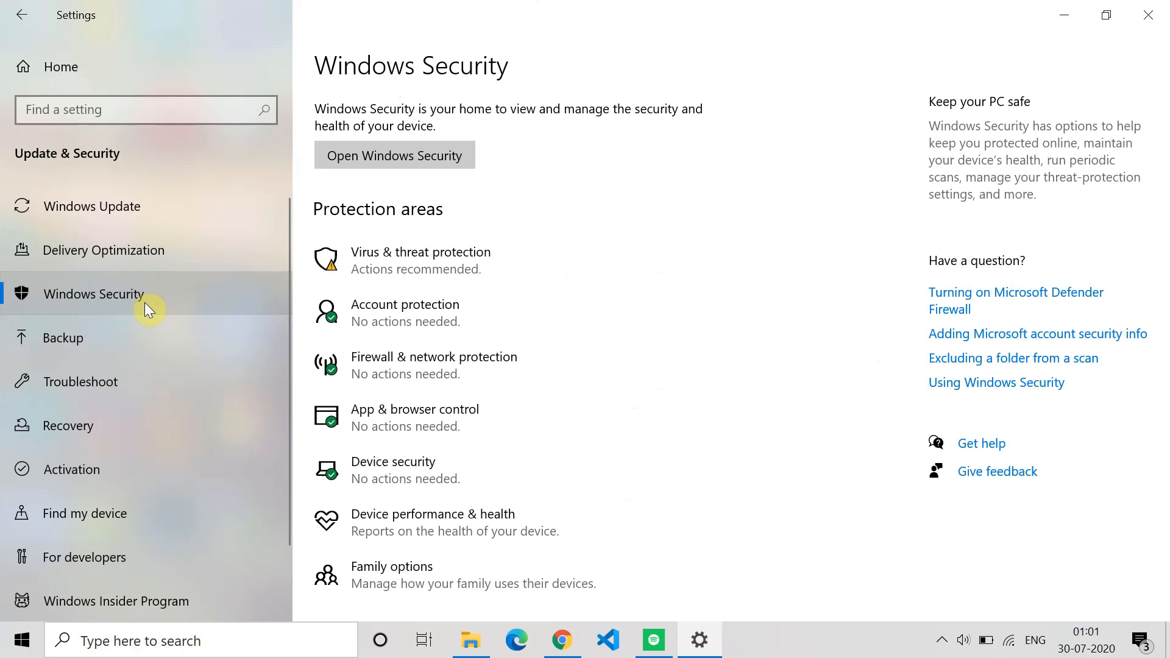
pyautogui.moveTo(423, 278)
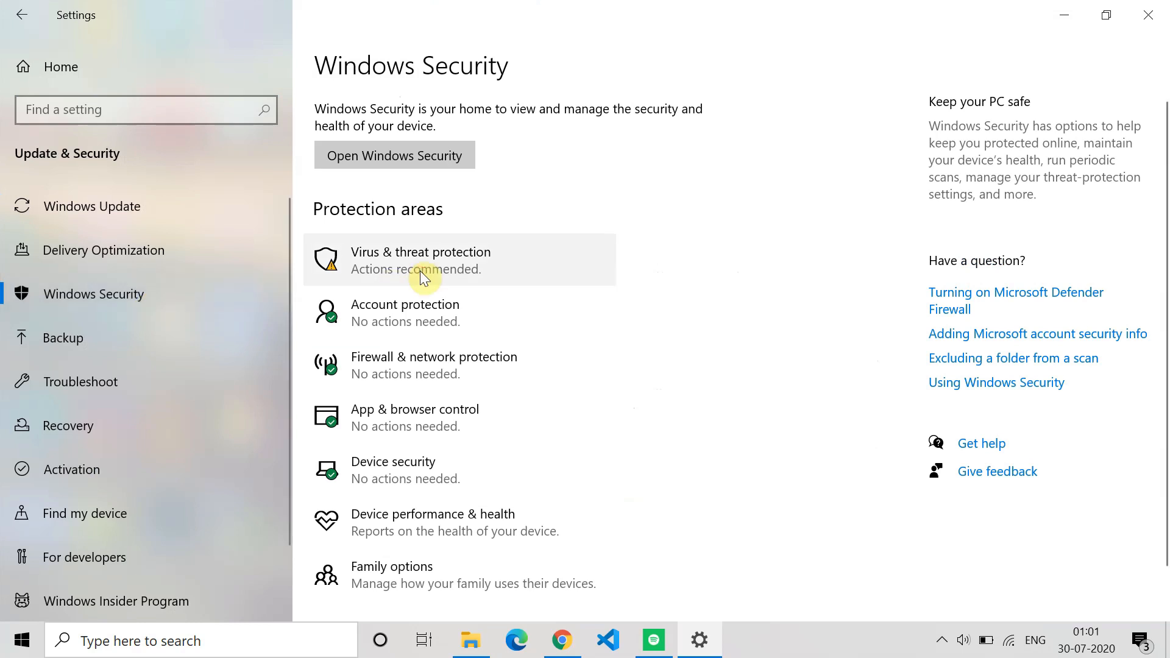
# Switch Real-time protection off in Virus & threat protection's managed settings.
pyautogui.click(421, 259)
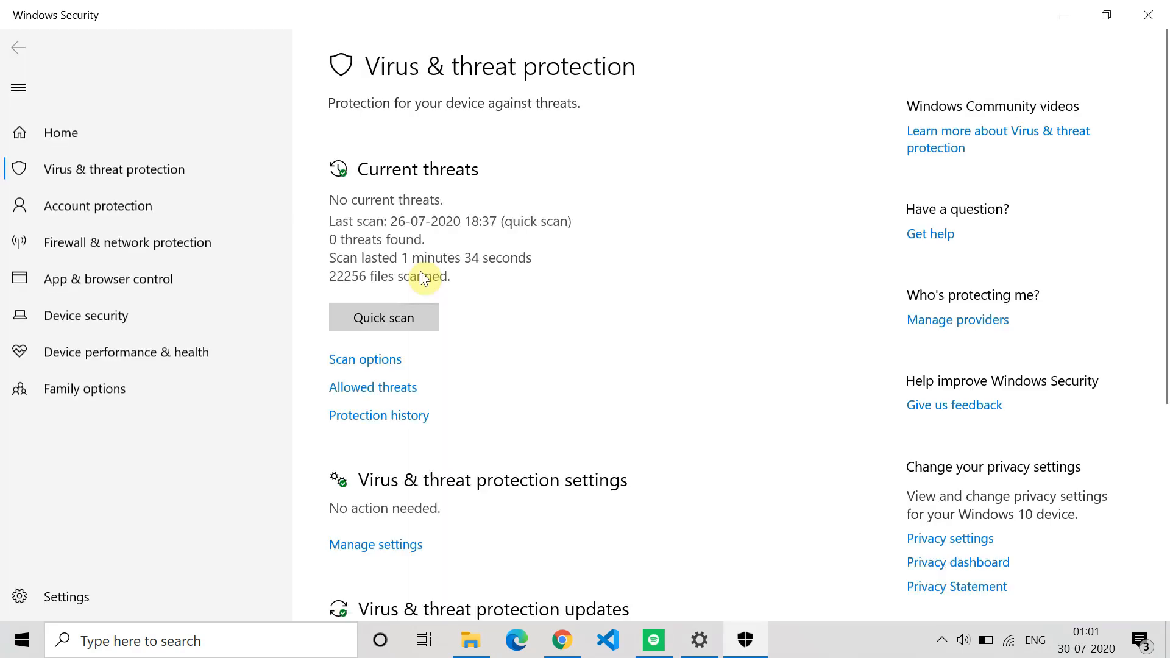
pyautogui.moveTo(375, 544)
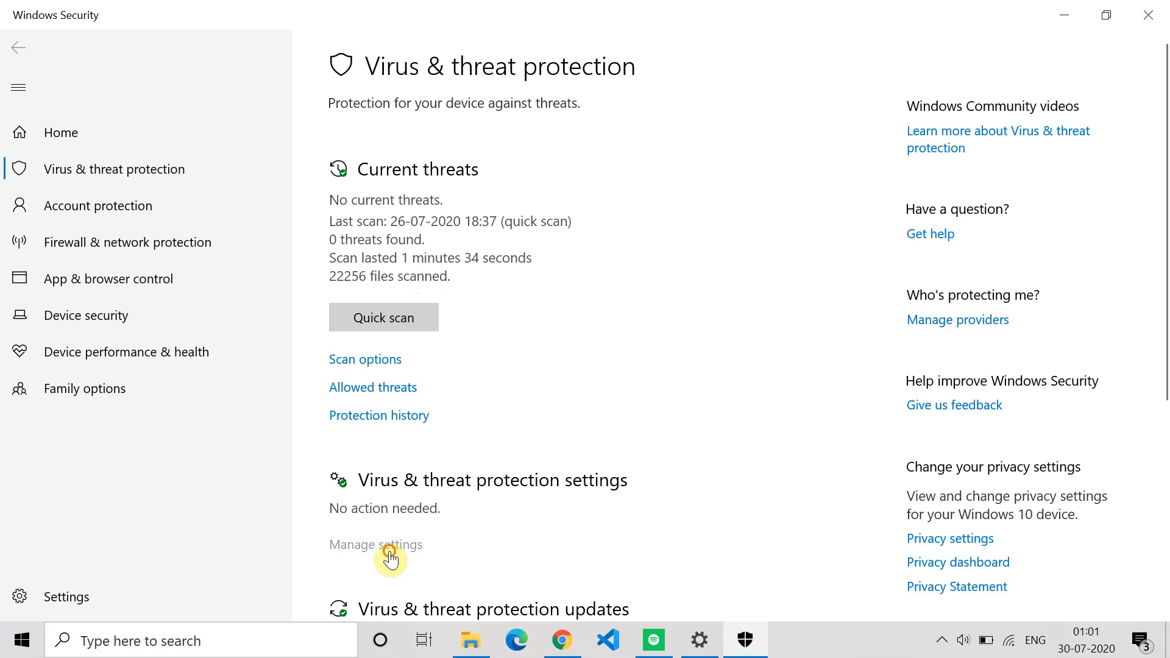
pyautogui.click(375, 544)
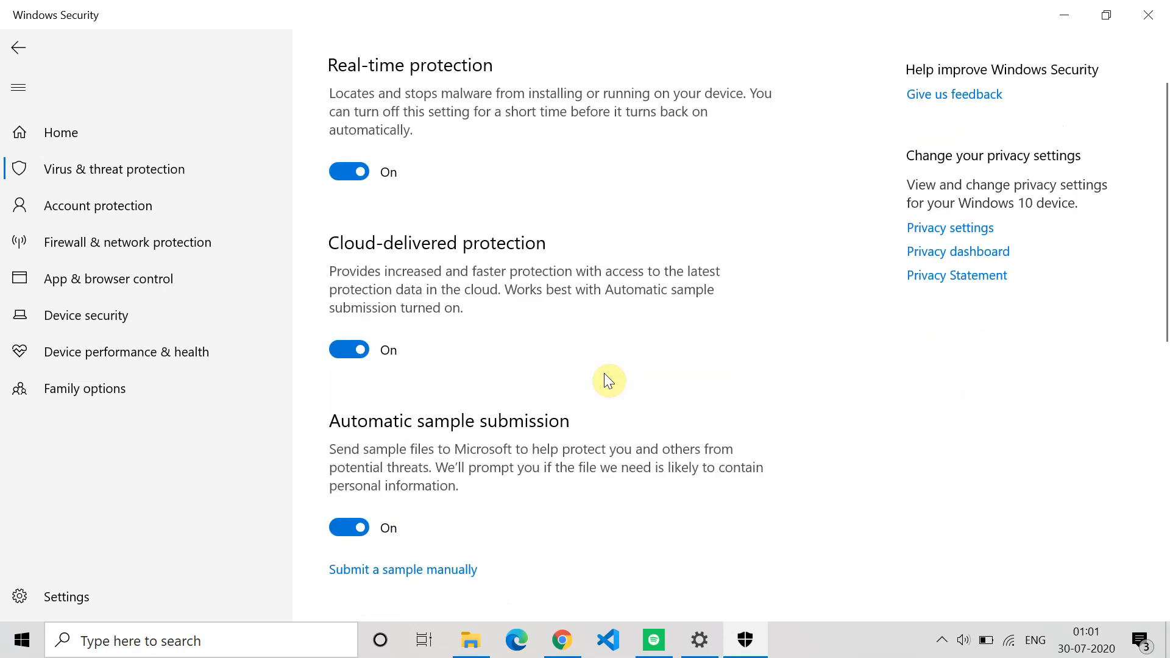
pyautogui.click(347, 172)
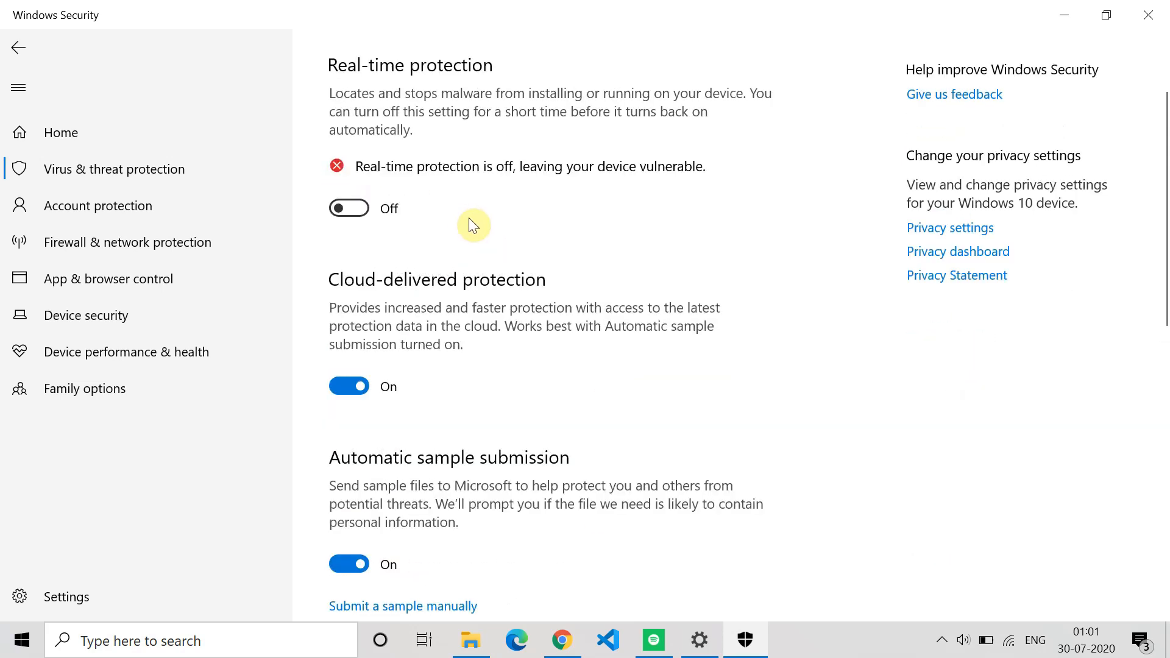
pyautogui.moveTo(630, 193)
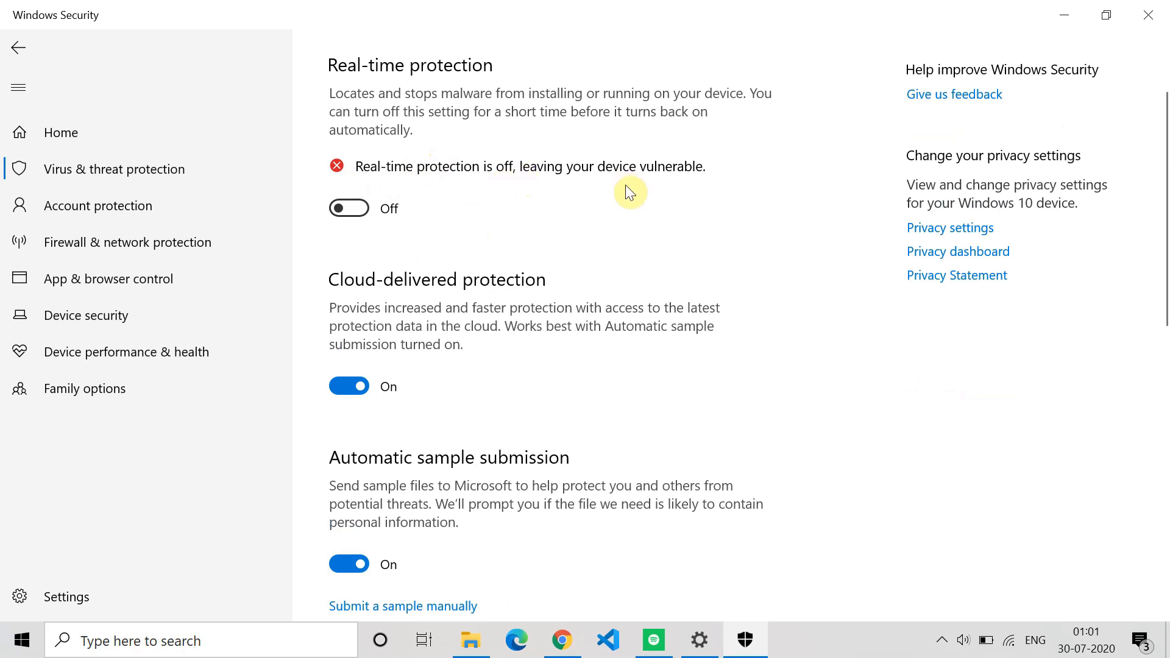